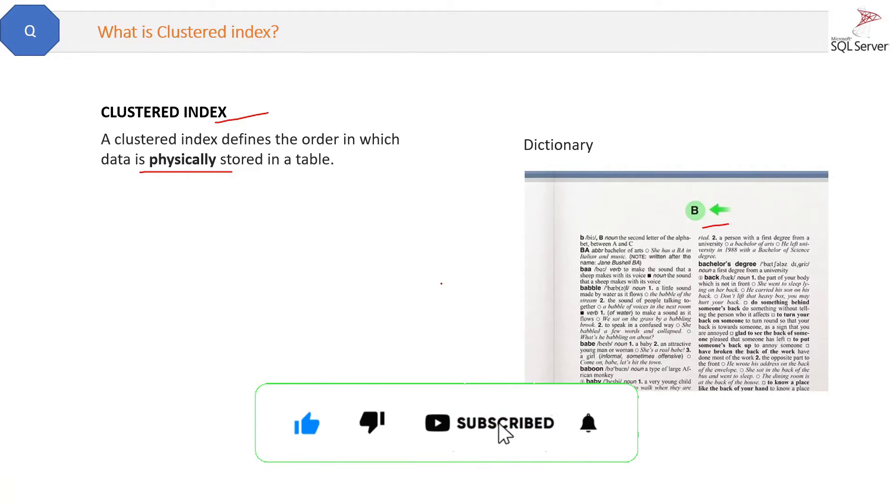
pyautogui.click(588, 423)
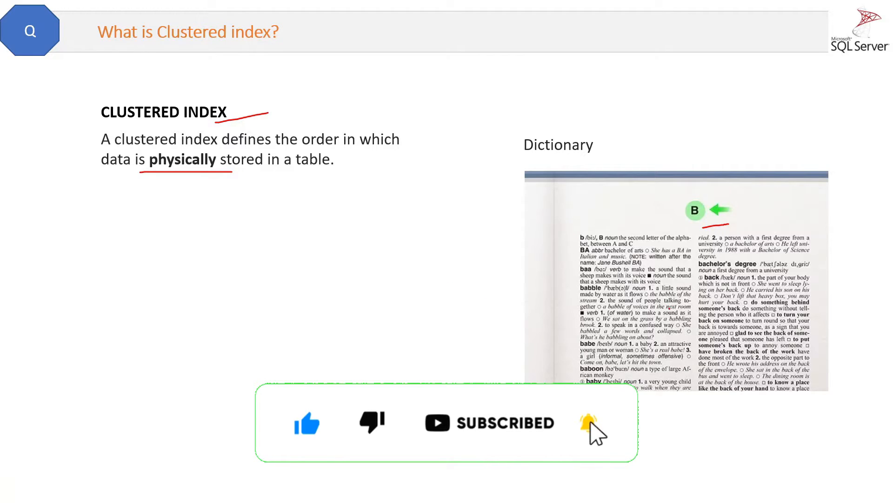